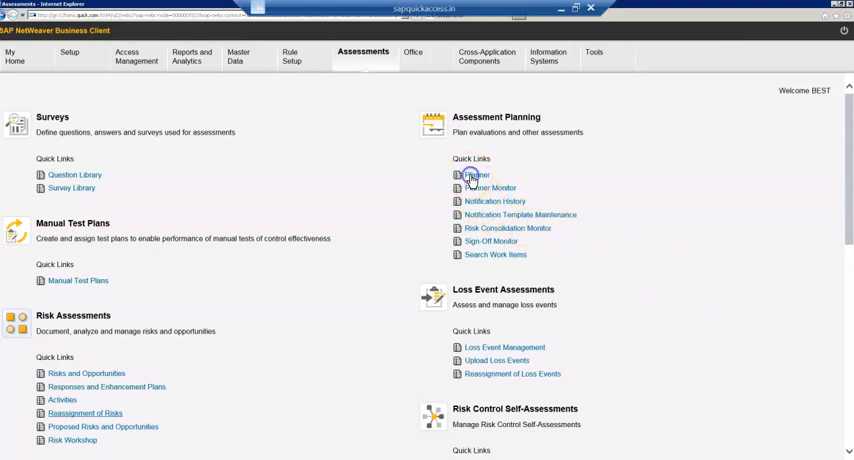
# - Launch the Planner from Assessment Planning on the Assessments tab
pyautogui.click(476, 174)
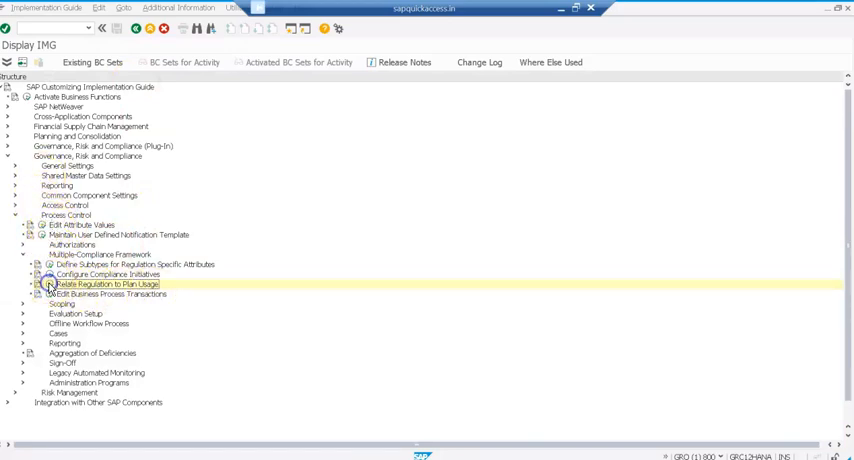
pyautogui.doubleClick(110, 284)
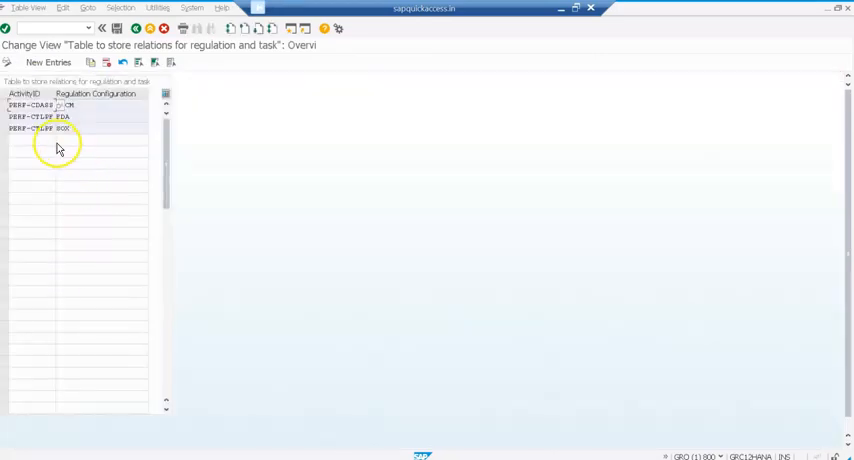
pyautogui.moveTo(58, 96)
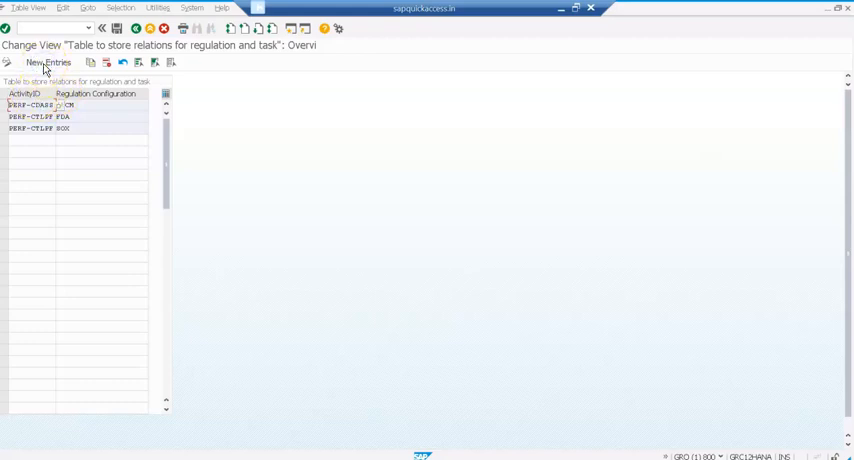
pyautogui.click(48, 62)
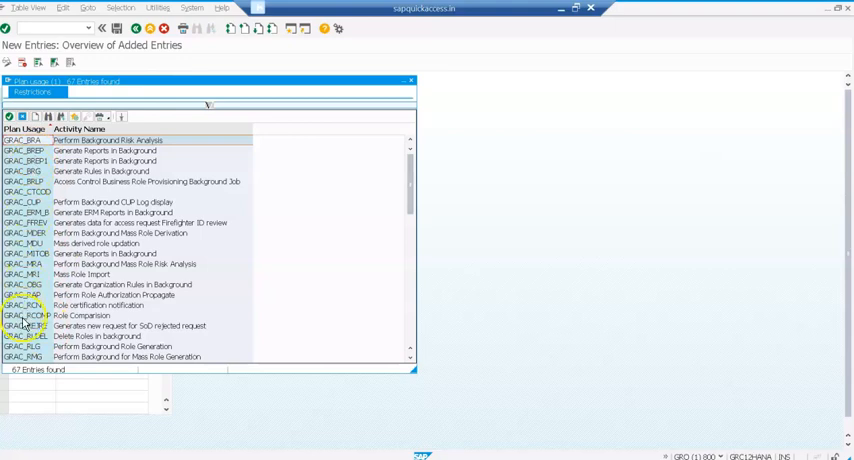
pyautogui.scroll(-3)
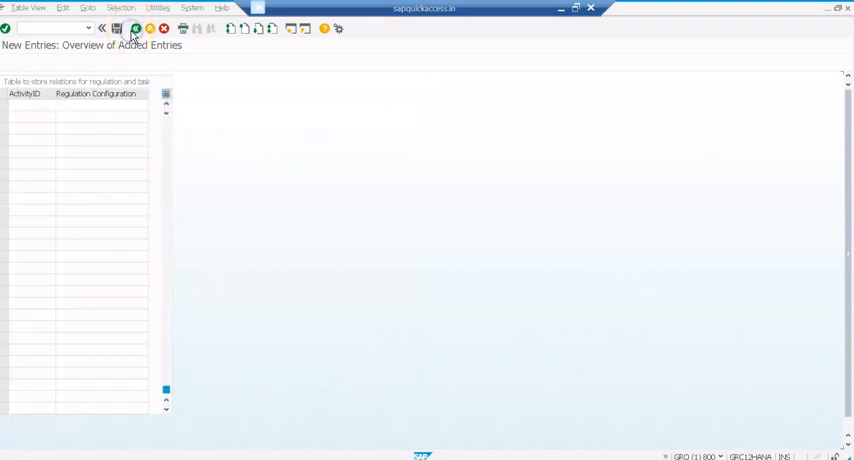
pyautogui.click(136, 28)
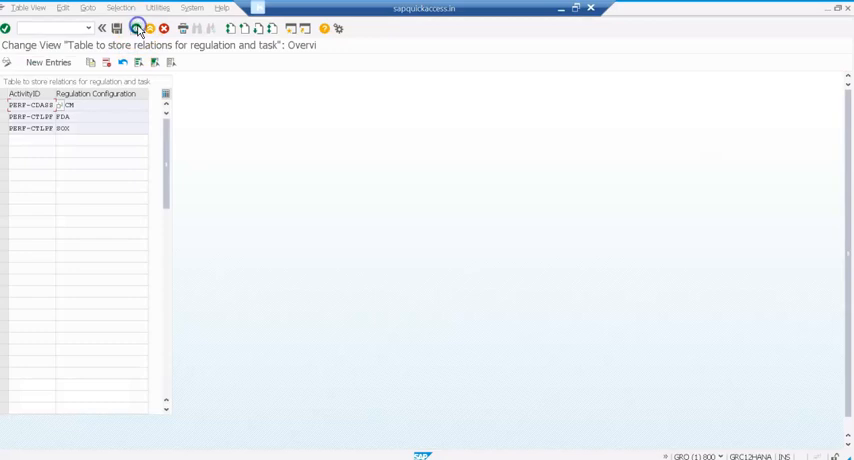
pyautogui.click(136, 28)
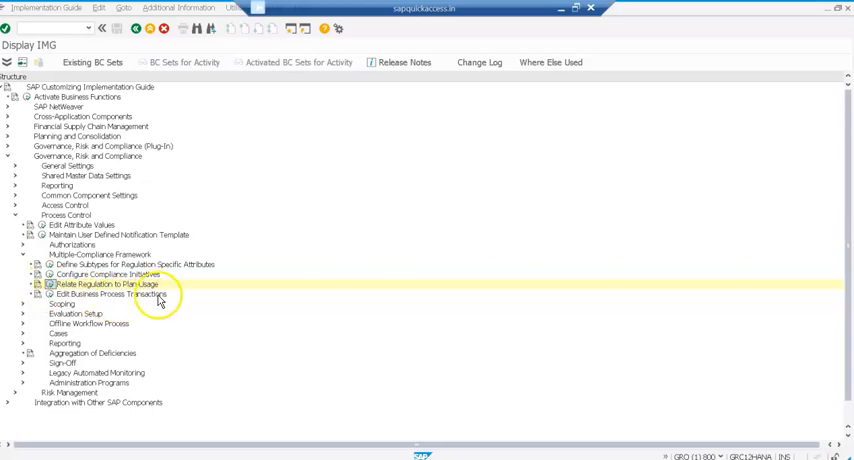
# - Reopen the regulation table, then start a new plan with the Planner's Create function
pyautogui.doubleClick(108, 284)
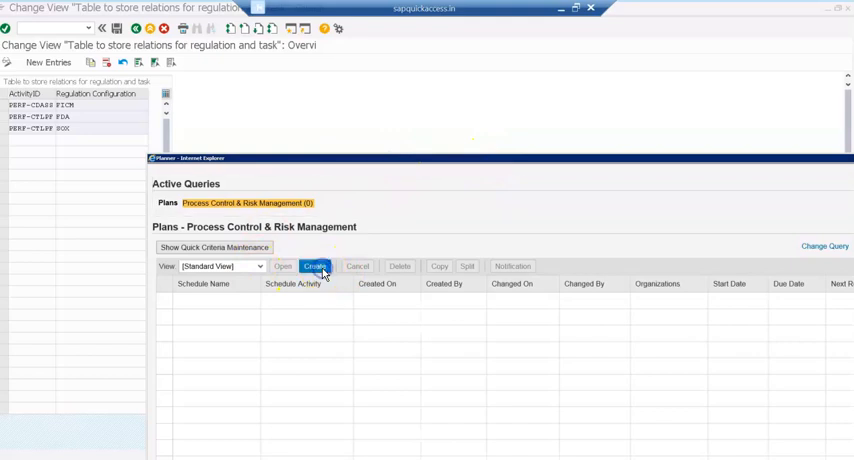
pyautogui.click(314, 268)
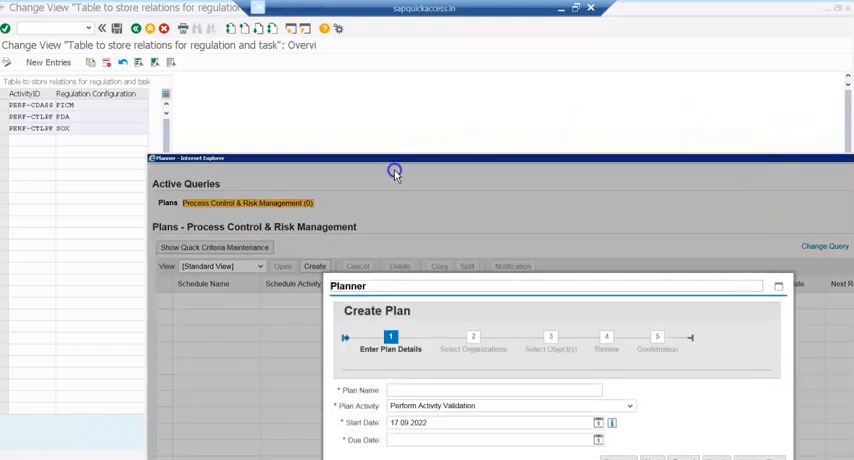
pyautogui.moveTo(808, 304)
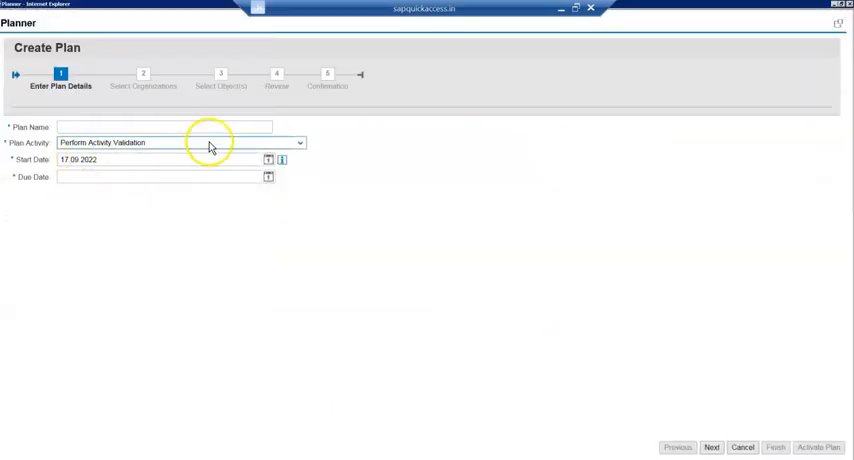
# - Name the plan 'Control Design Assessment' with activity Perform Control Design Assessment
pyautogui.click(164, 128)
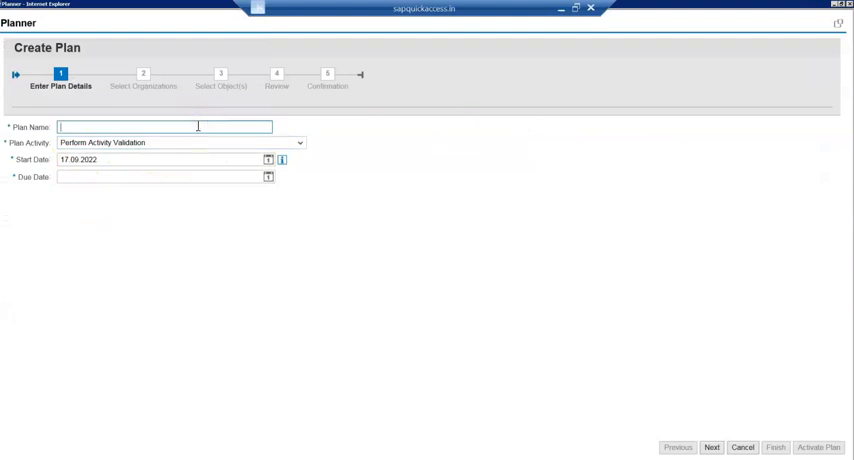
pyautogui.write('Control Design Assesment')
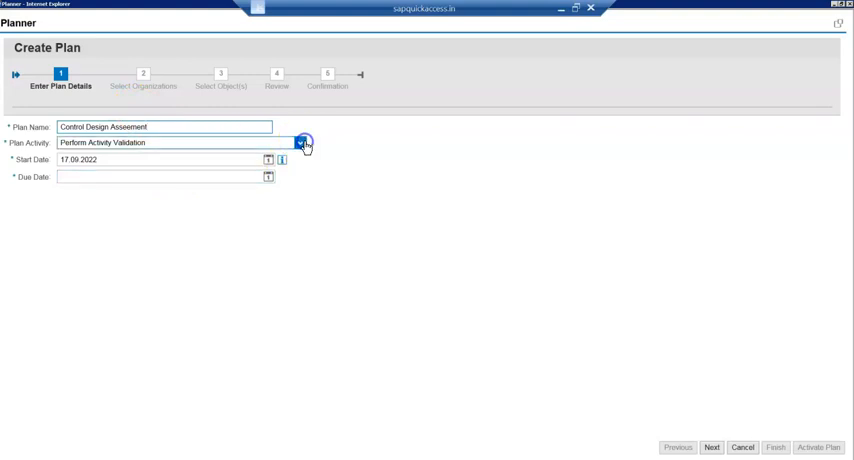
pyautogui.click(304, 142)
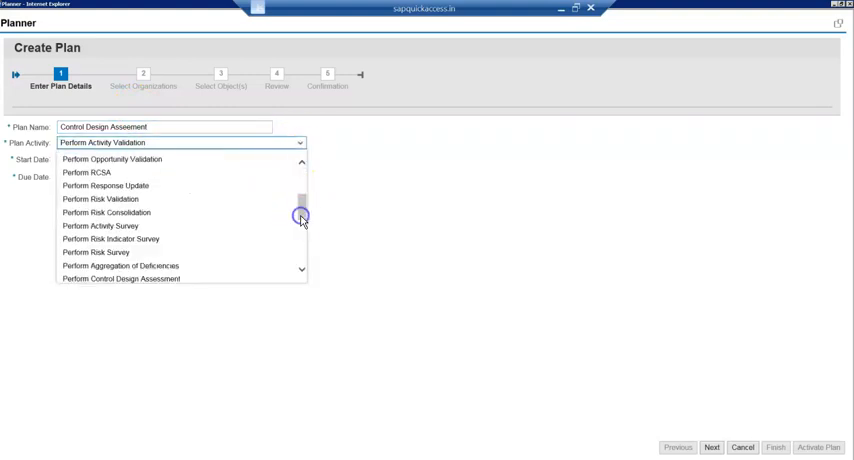
pyautogui.scroll(-3)
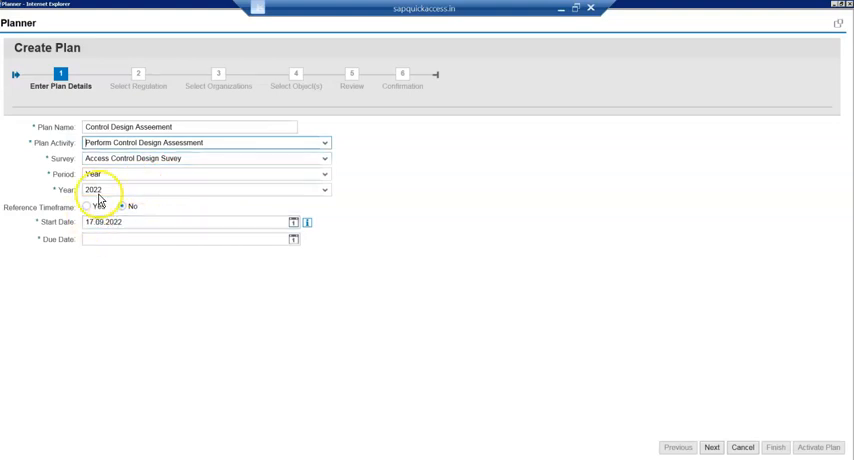
# - Set an October 2022 due date and advance to the Select Regulation step
pyautogui.click(292, 240)
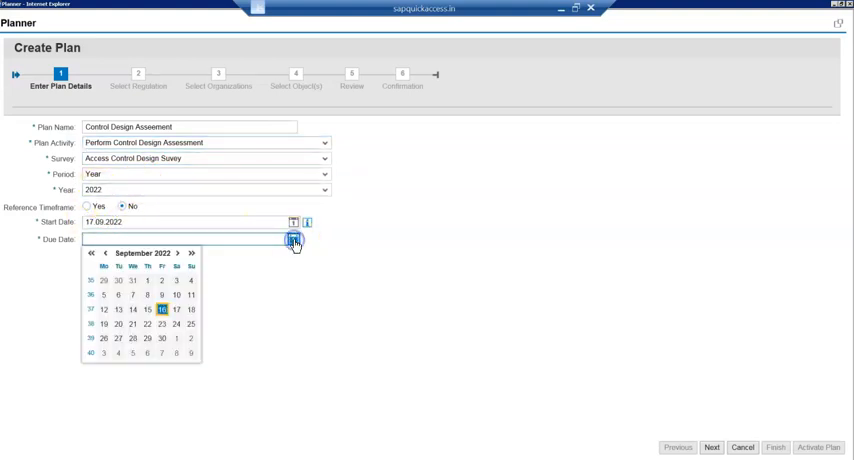
pyautogui.moveTo(184, 300)
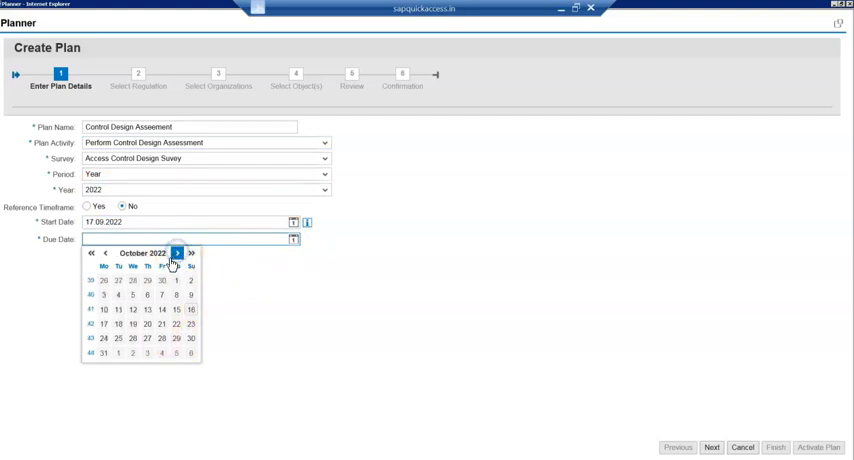
pyautogui.click(176, 338)
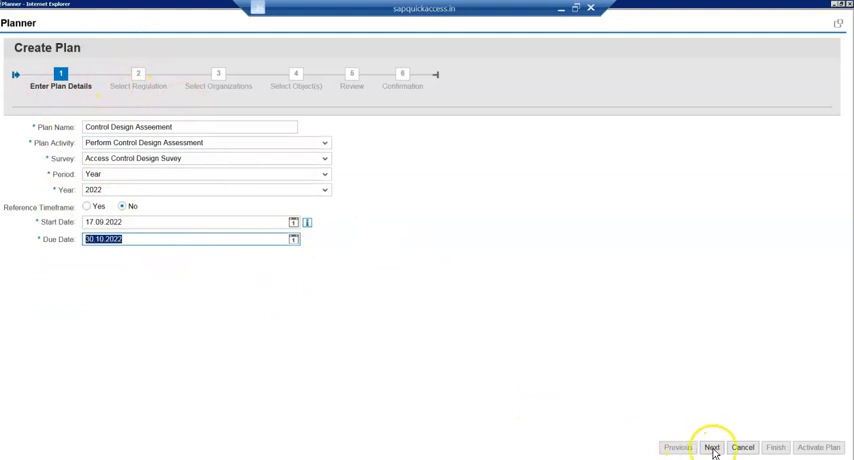
pyautogui.click(712, 448)
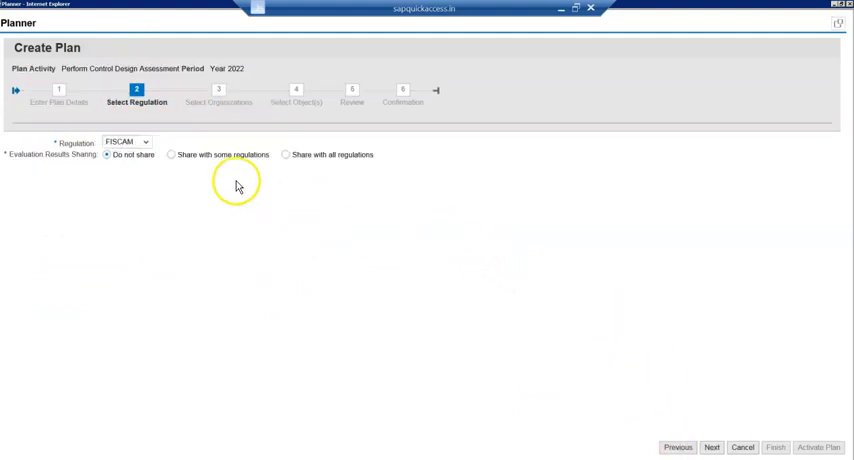
# - Choose FISCAM as the plan's regulation, keeping evaluation results not shared
pyautogui.click(144, 140)
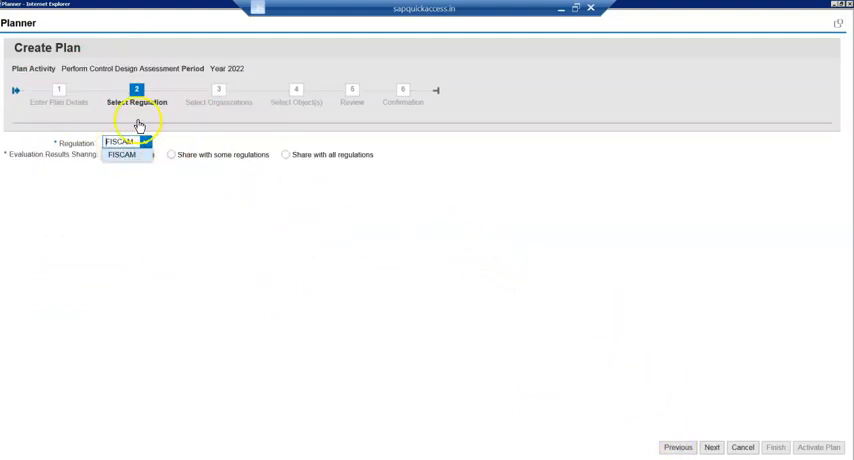
pyautogui.click(124, 140)
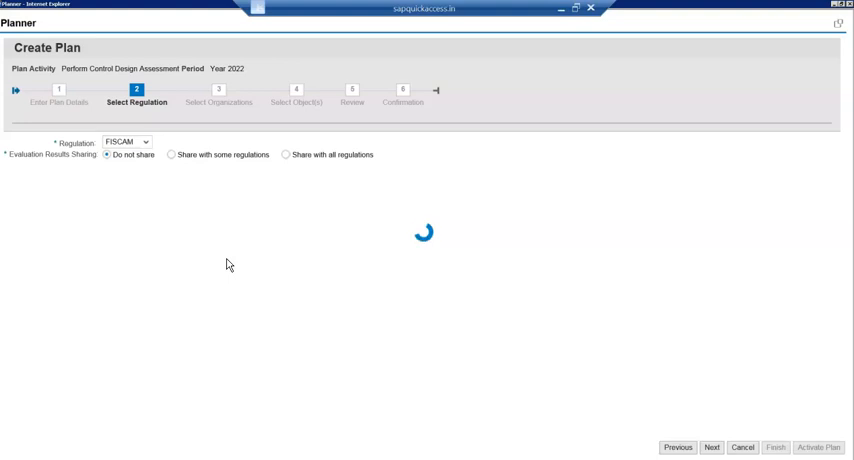
# - Add FEDERAL GOVT with its child TAX Collection as the plan's organizations and continue
pyautogui.click(710, 448)
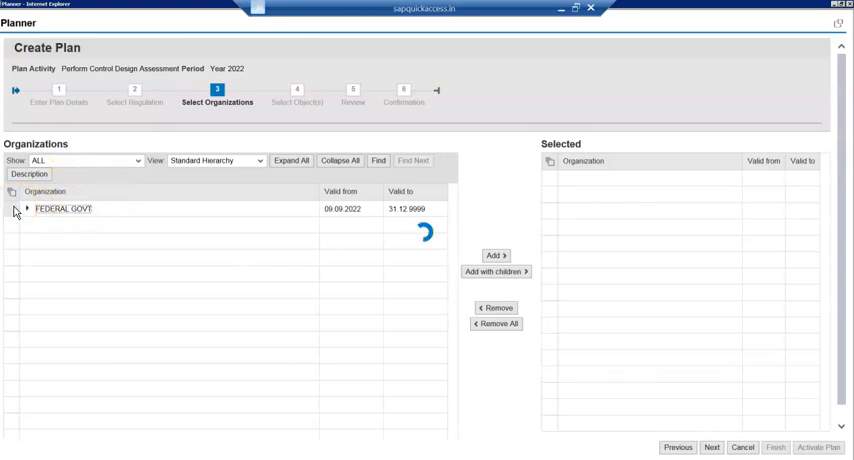
pyautogui.click(496, 256)
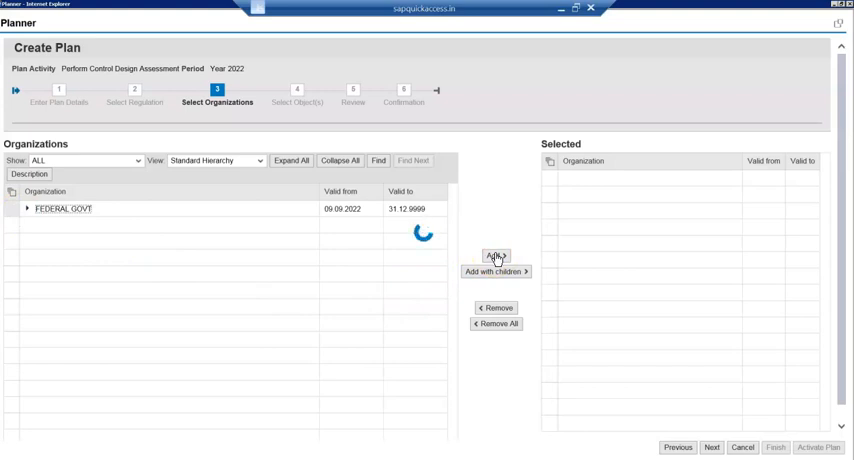
pyautogui.moveTo(100, 424)
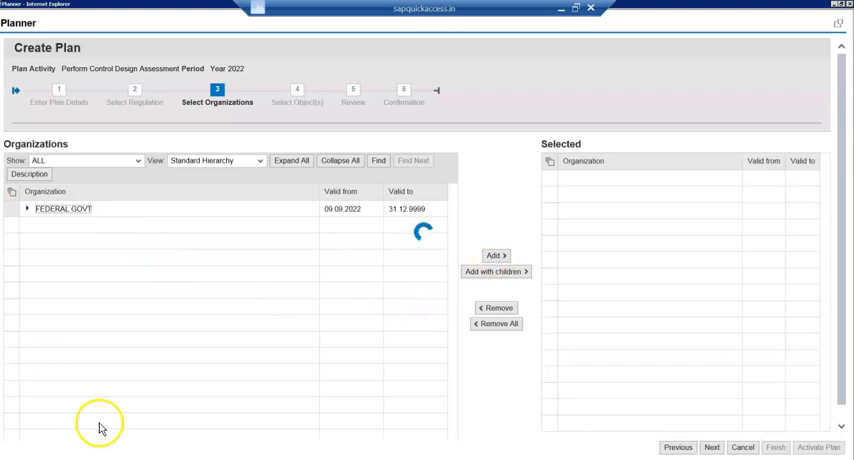
pyautogui.moveTo(248, 350)
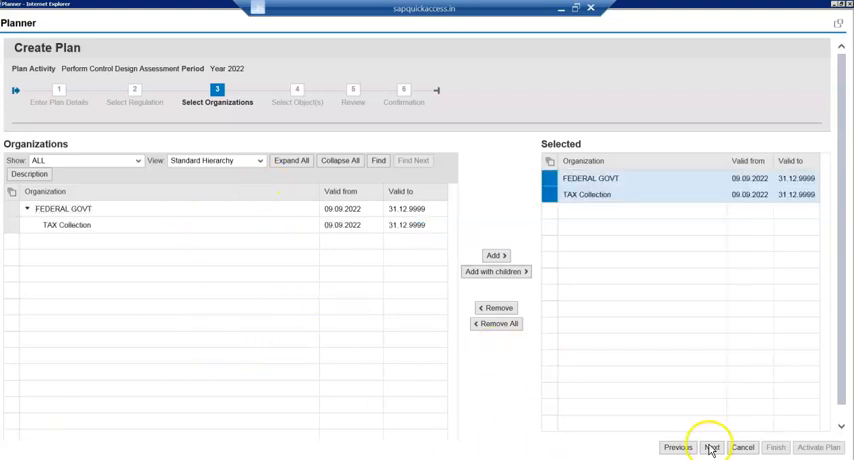
pyautogui.click(712, 448)
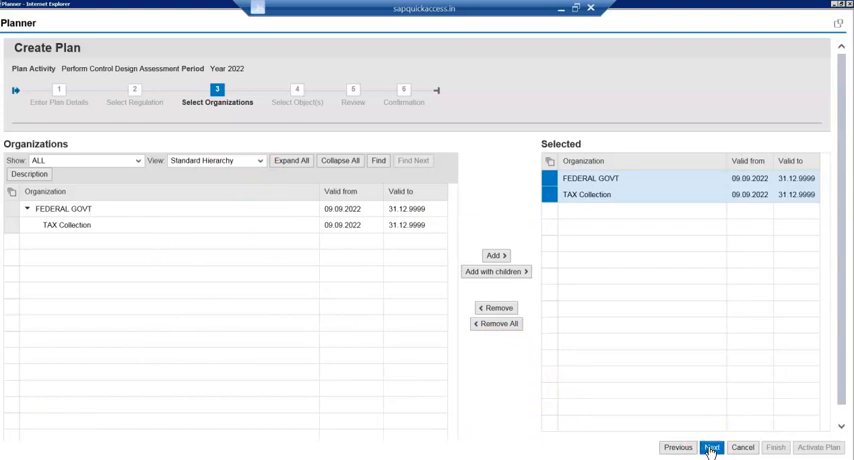
pyautogui.click(712, 448)
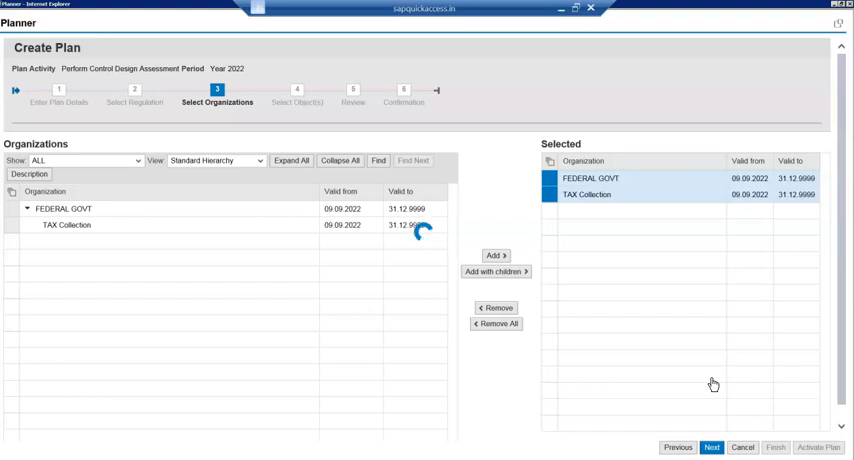
# - Use Select Specific Controls with Review SAP User Created in the System and advance to Review
pyautogui.click(712, 448)
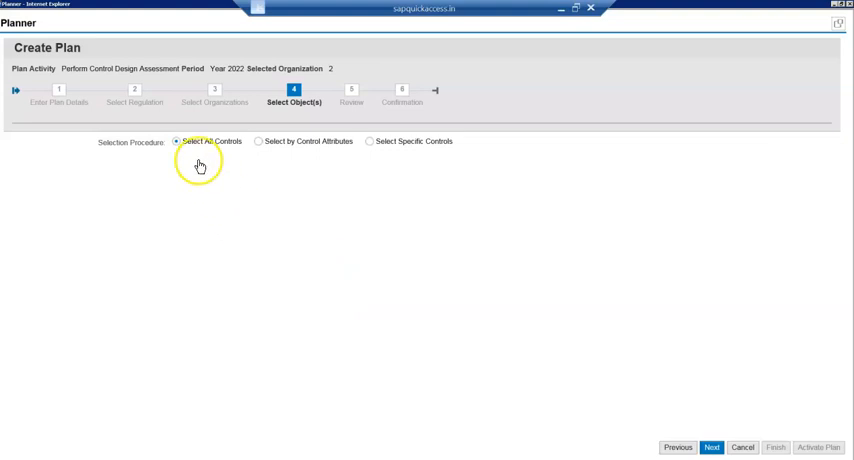
pyautogui.moveTo(372, 162)
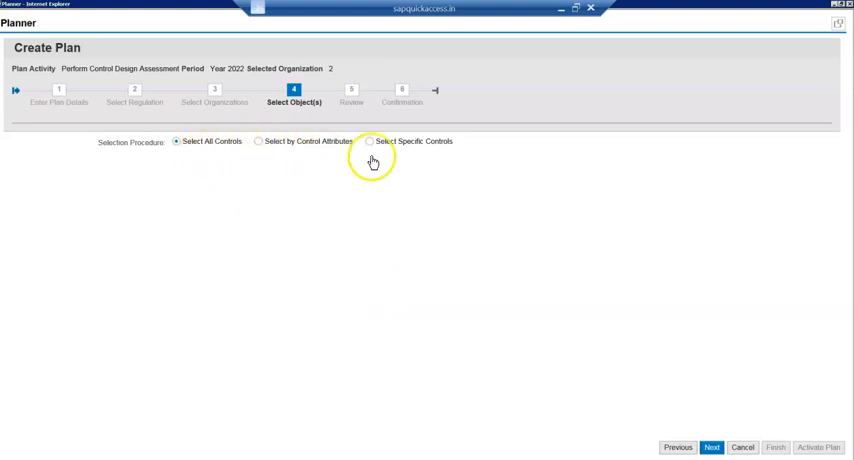
pyautogui.click(368, 140)
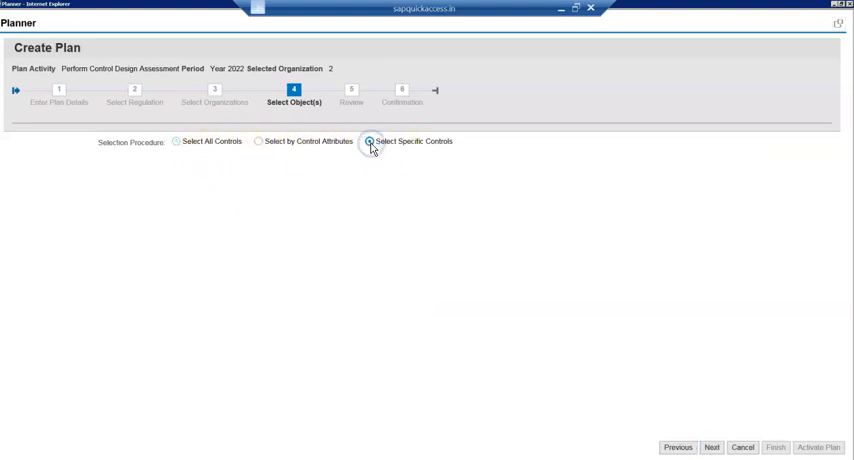
pyautogui.click(368, 140)
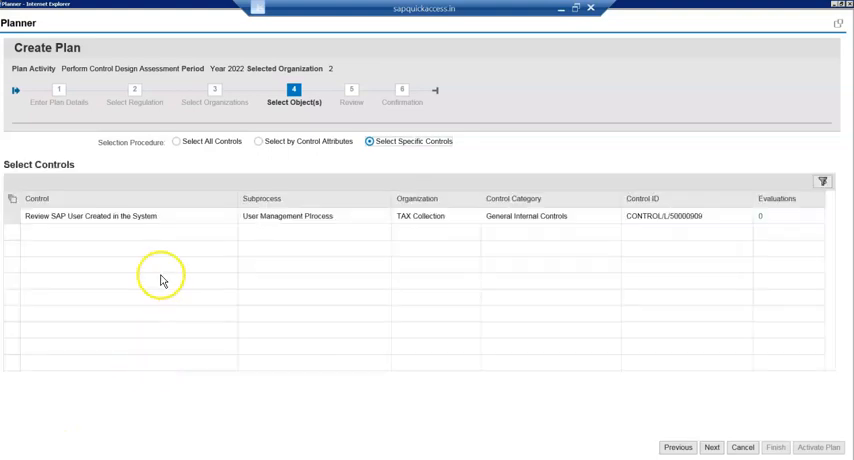
pyautogui.moveTo(218, 222)
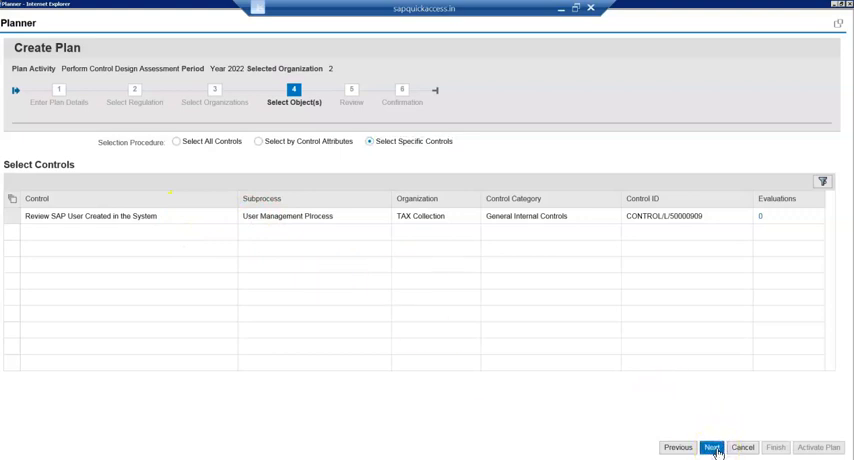
pyautogui.click(712, 448)
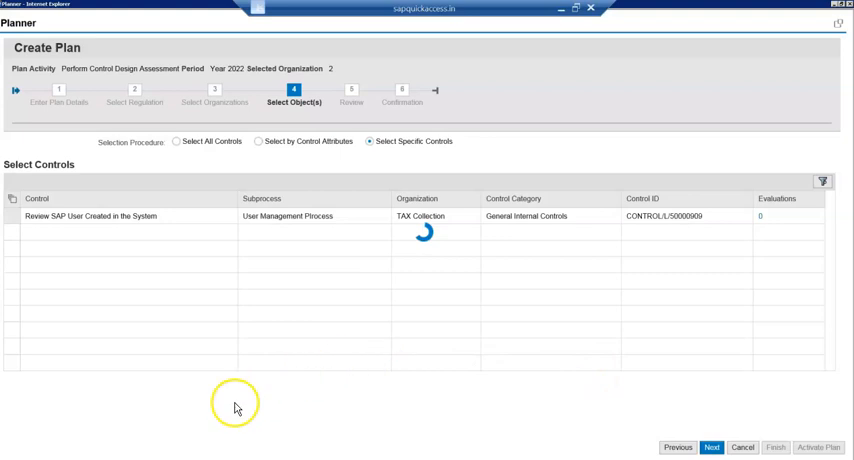
pyautogui.moveTo(246, 362)
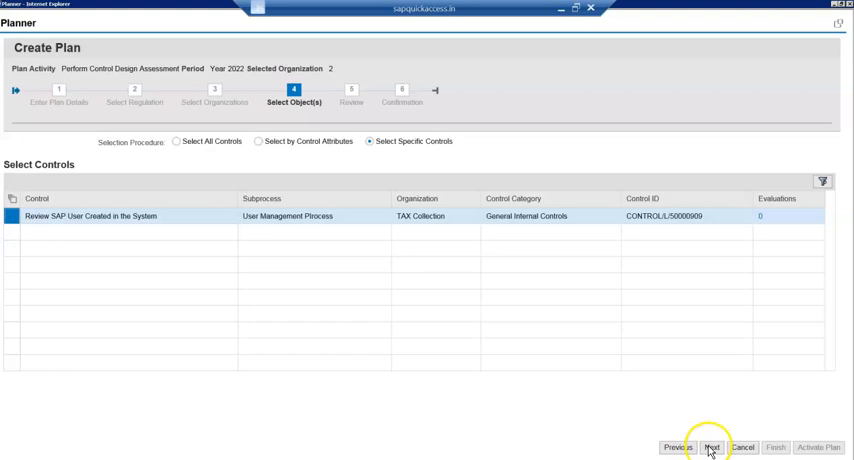
pyautogui.click(712, 448)
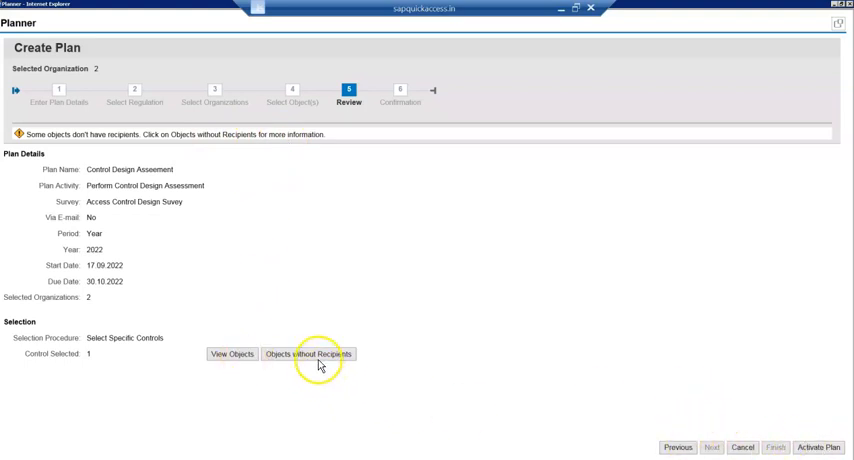
# - Check objects without recipients and view the plan's selected objects and recipients list
pyautogui.click(308, 354)
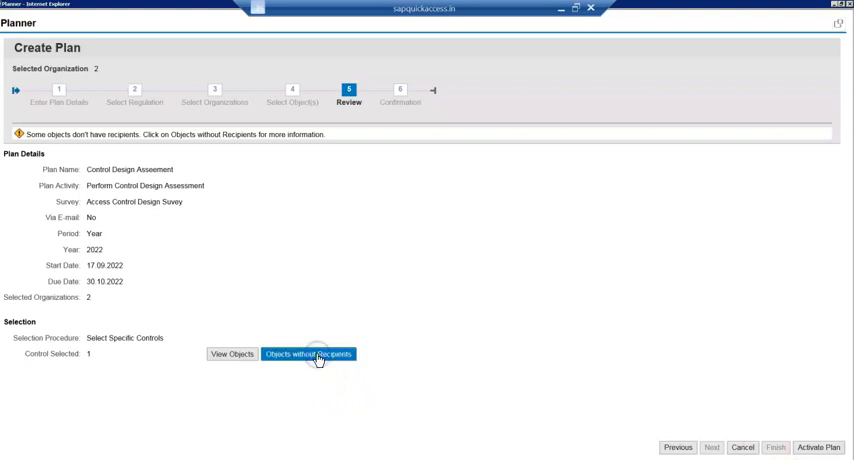
pyautogui.click(308, 354)
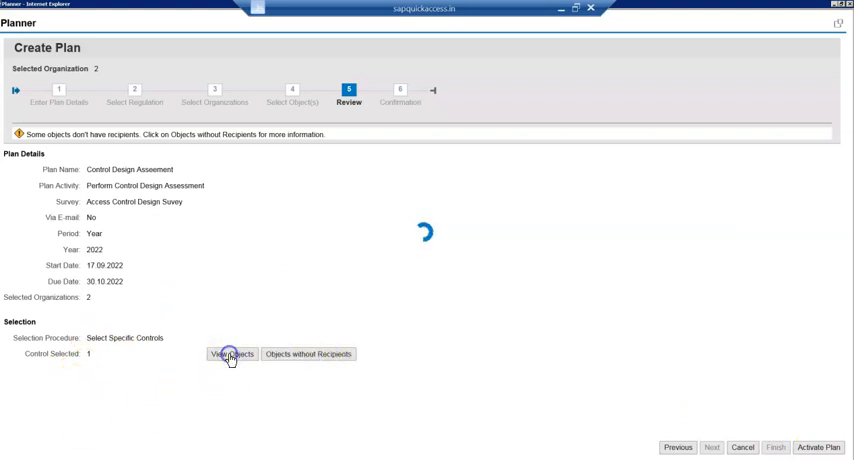
pyautogui.click(232, 354)
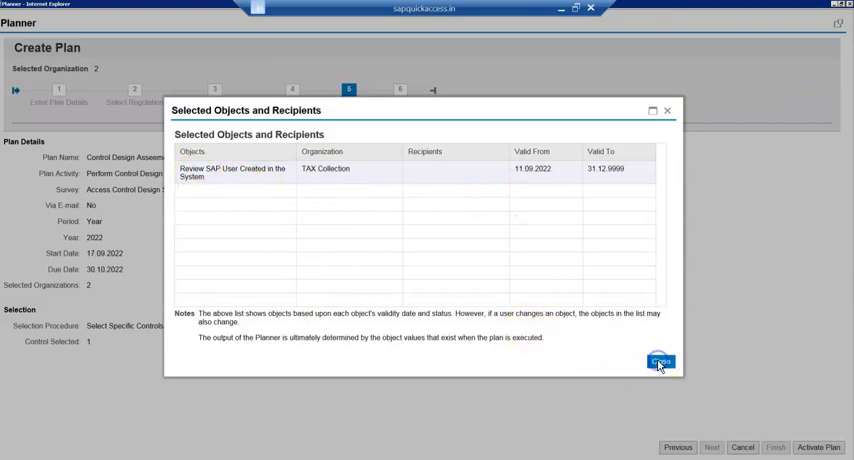
# - Close the objects list with OK and activate the Control Design Assessment plan
pyautogui.click(660, 362)
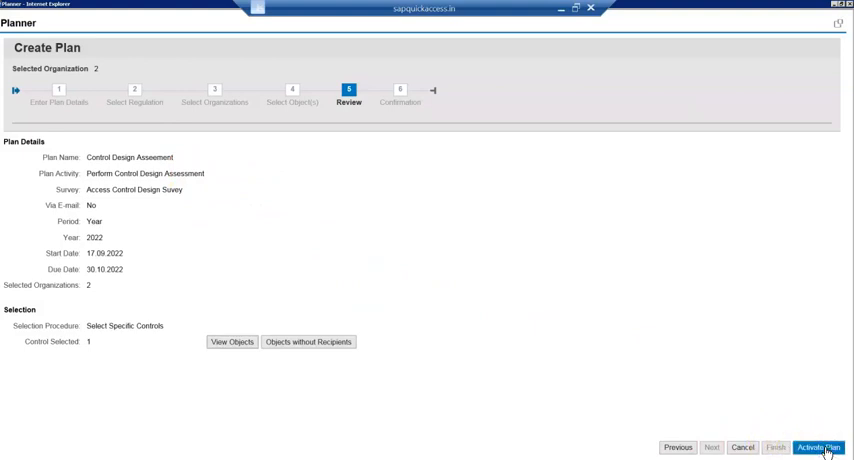
pyautogui.click(820, 448)
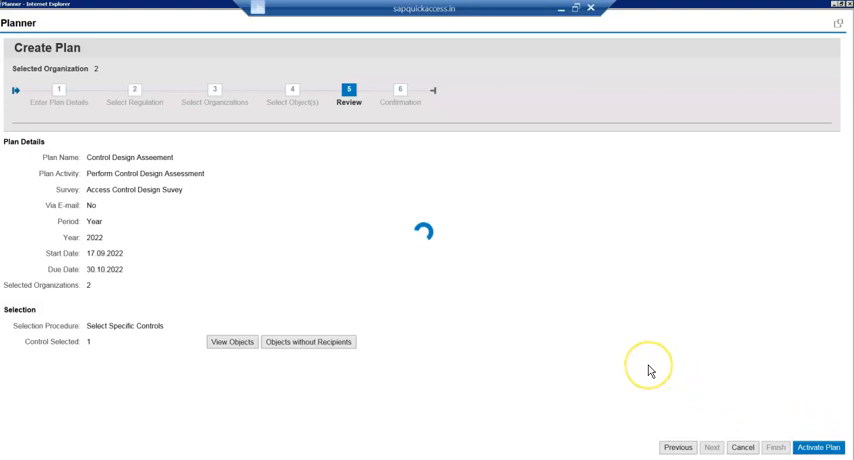